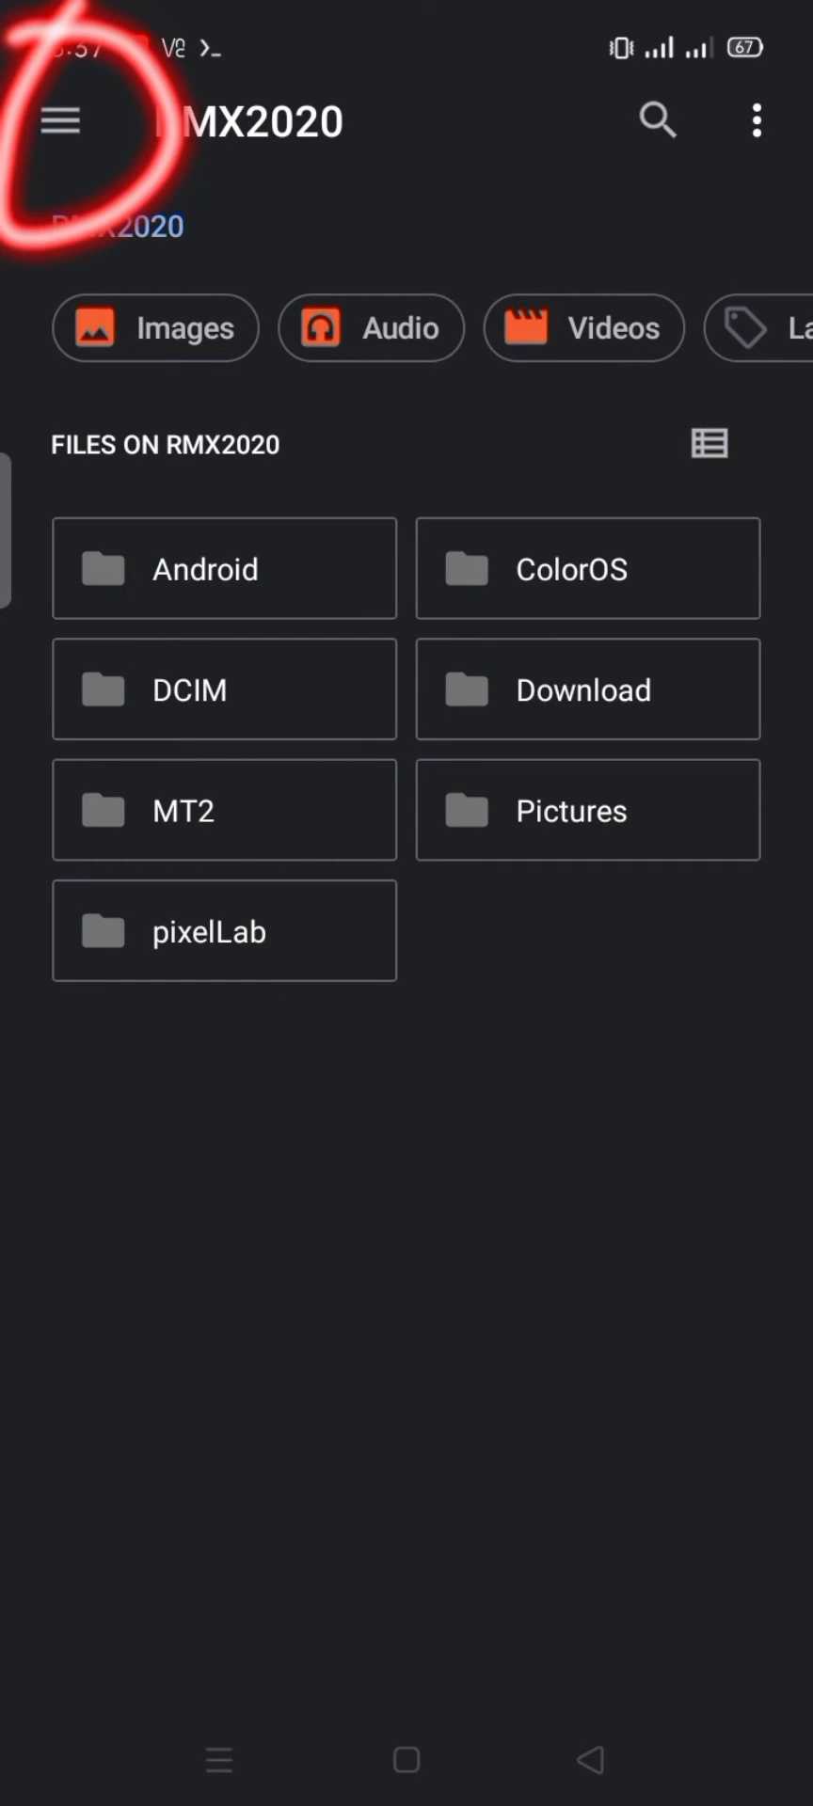
# - Open the Download folder with New and download.png selected, and show the overflow actions
pyautogui.click(60, 120)
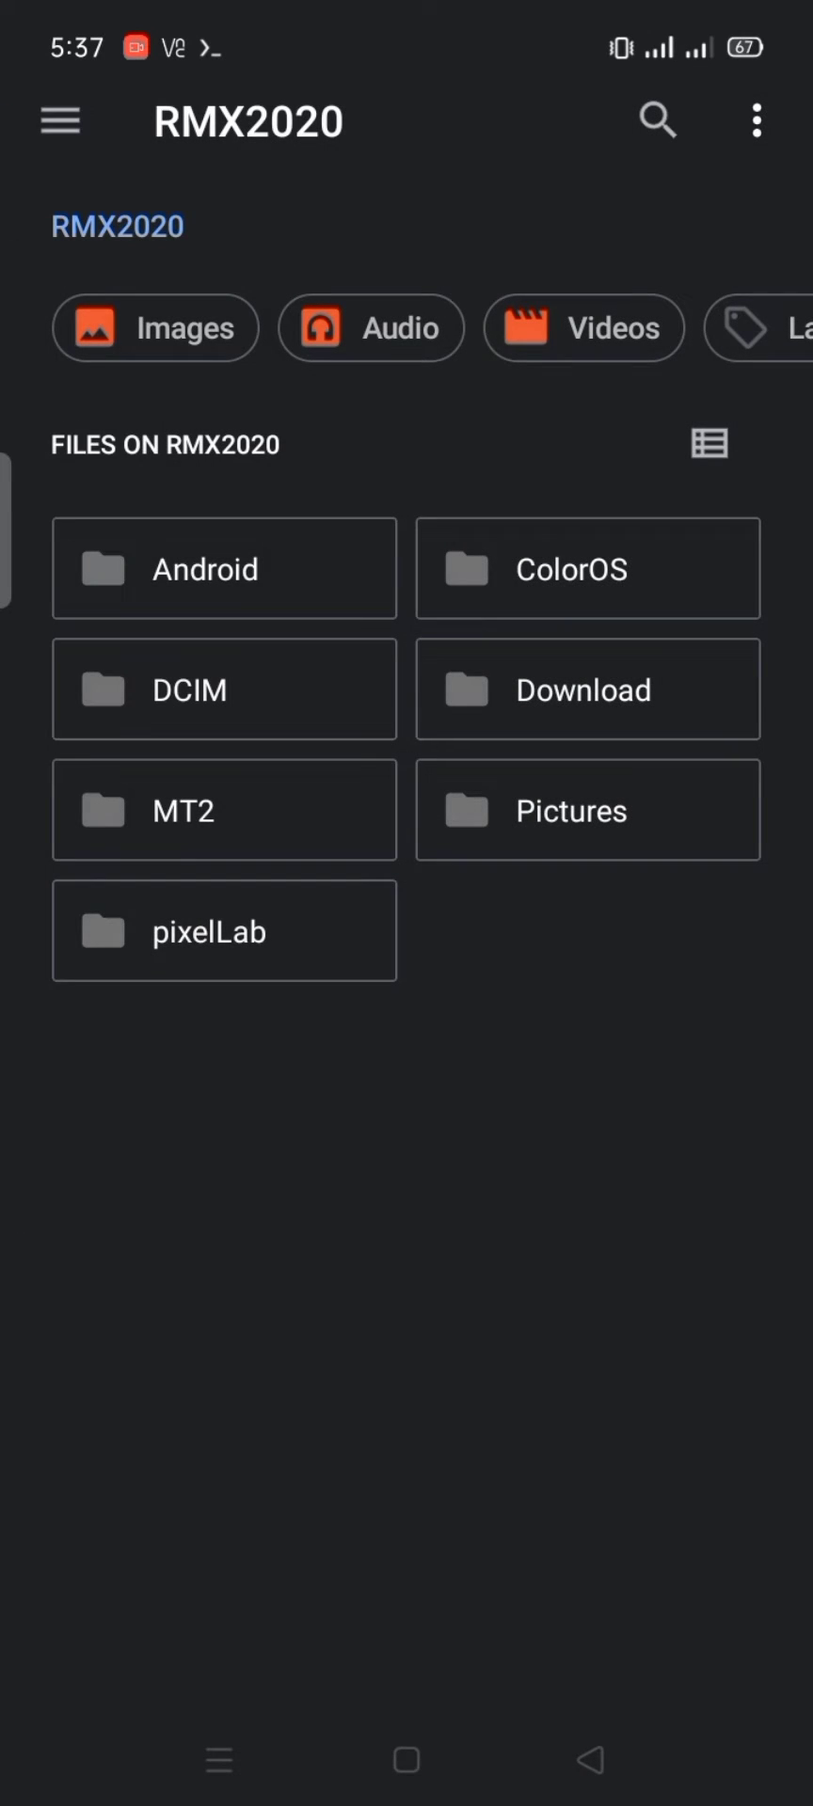
pyautogui.click(587, 689)
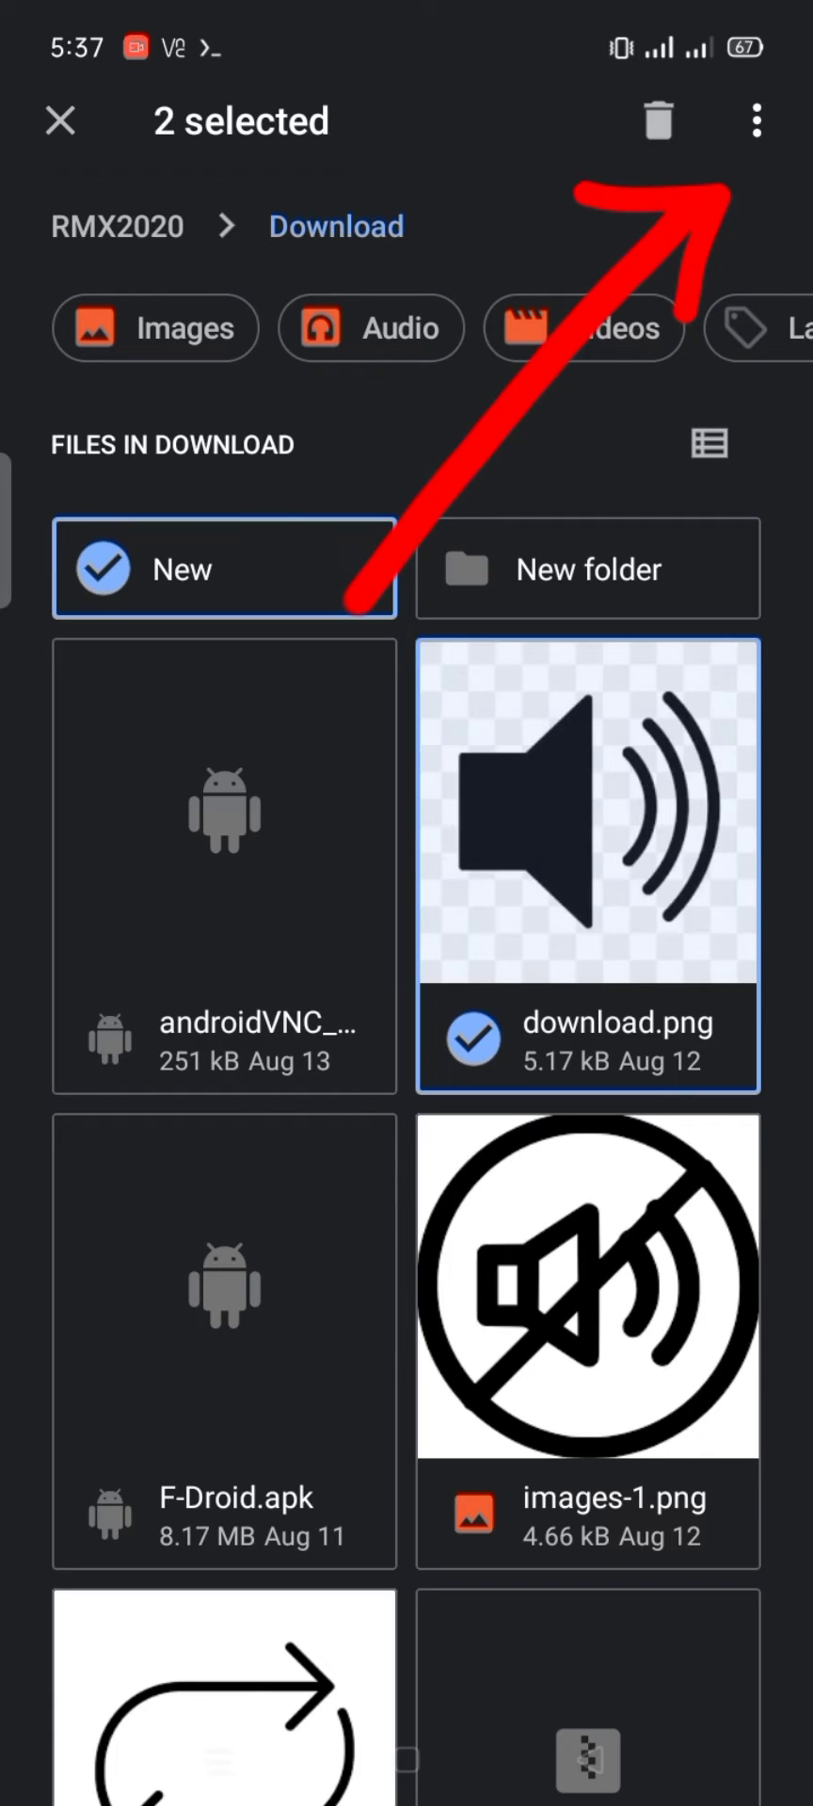
pyautogui.click(752, 123)
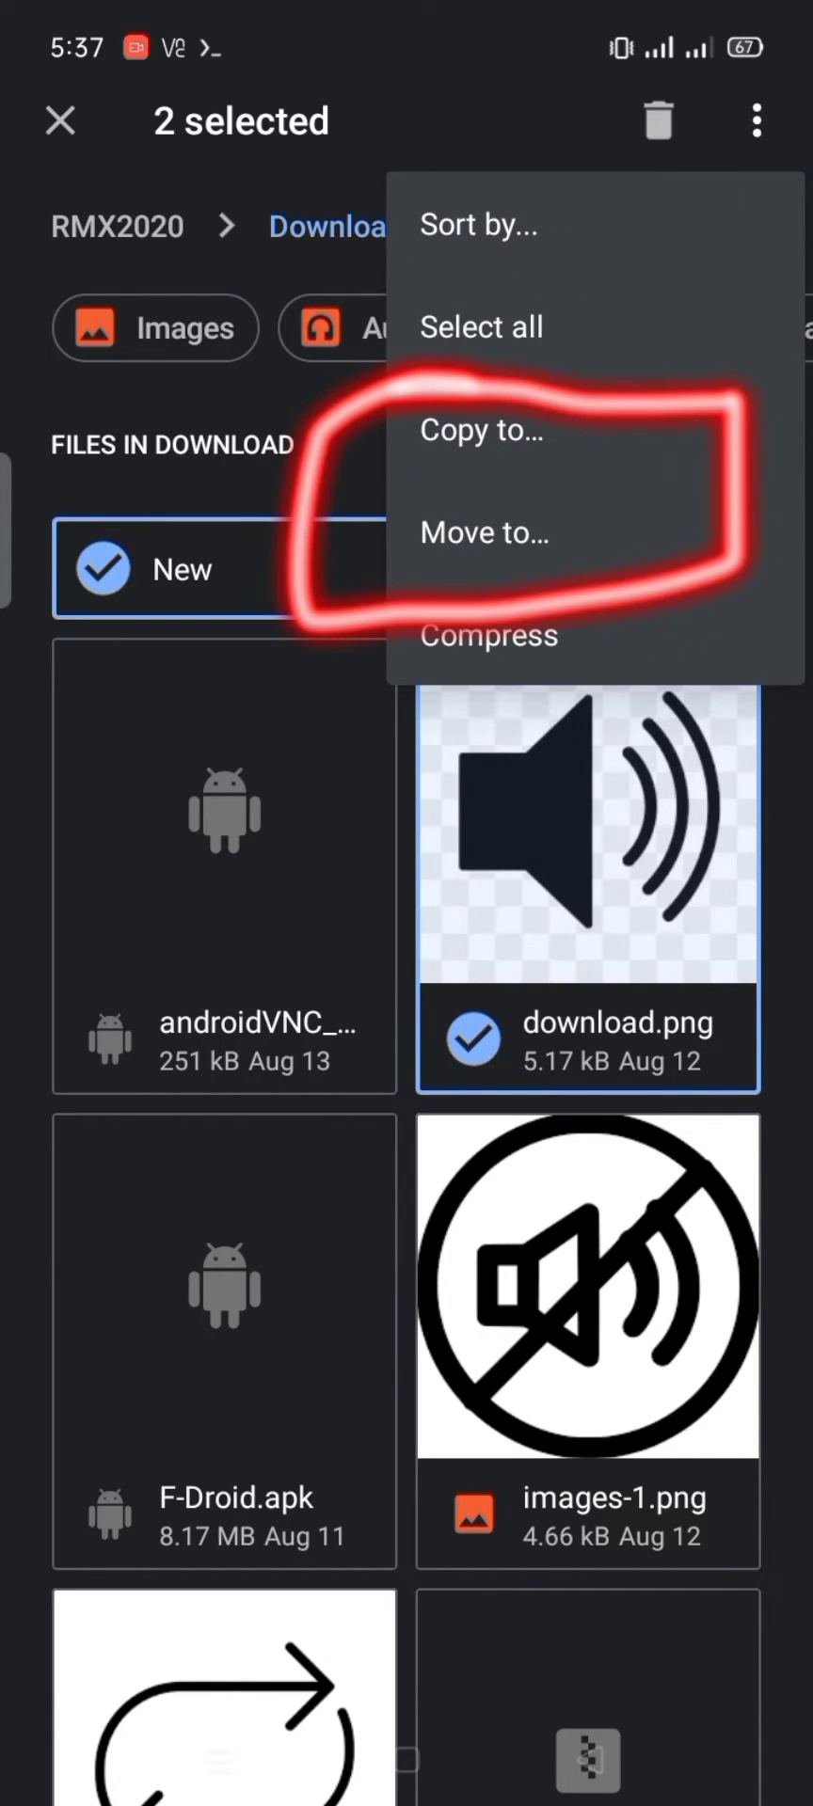
# - Copy New and download.png to Termux kali-arm64 home/kali/Desktop
pyautogui.click(481, 430)
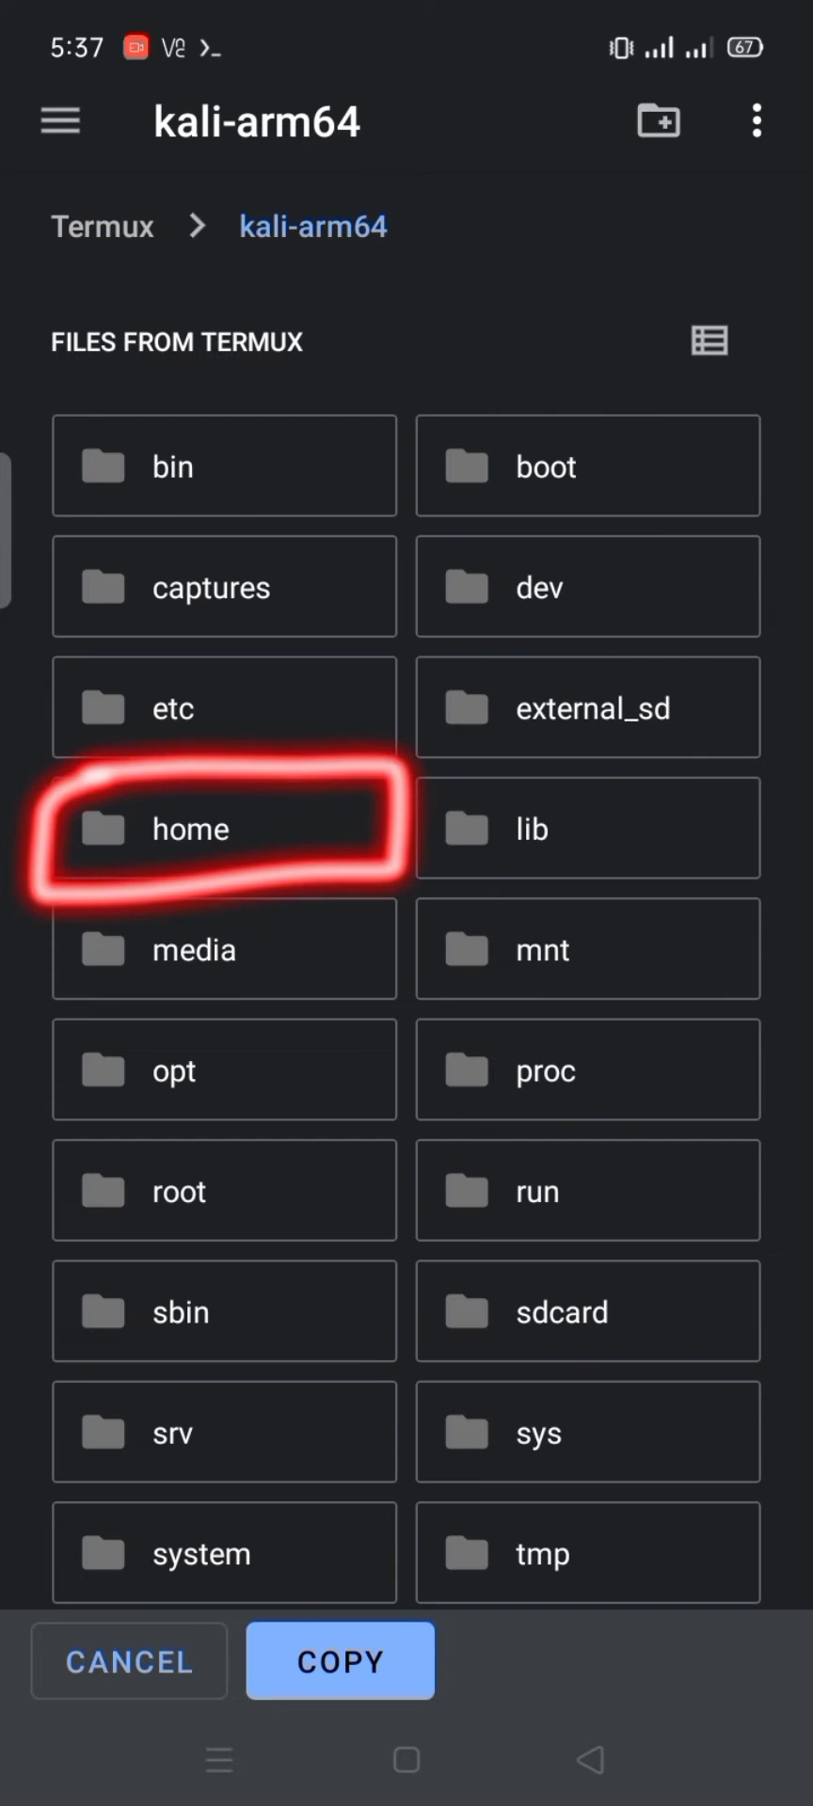
pyautogui.click(193, 828)
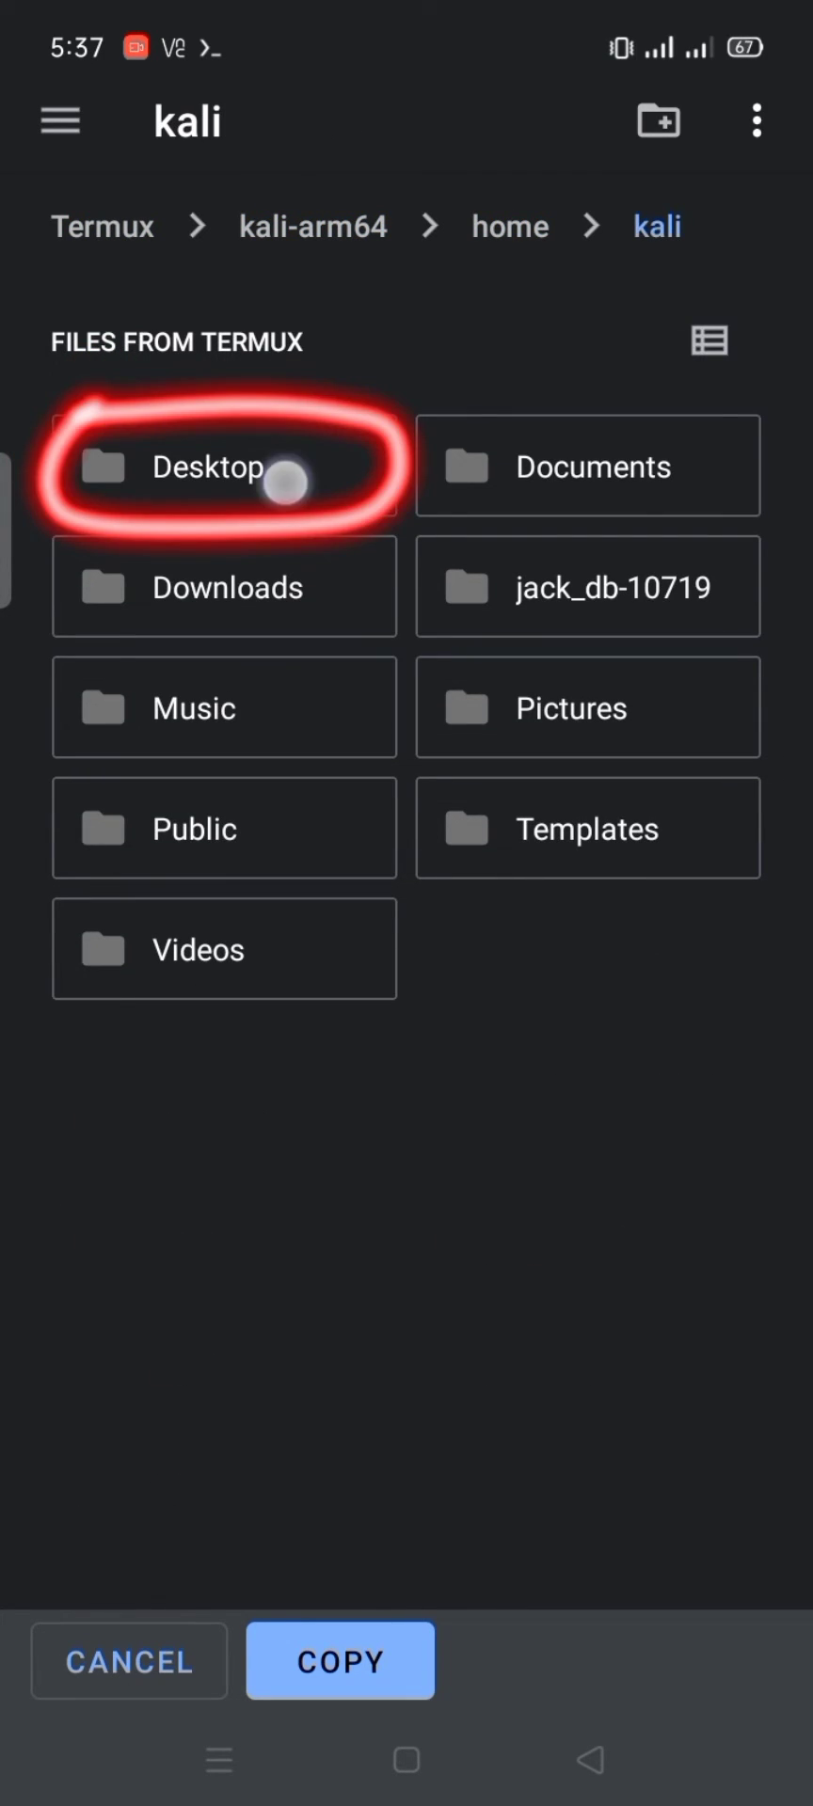
pyautogui.click(211, 478)
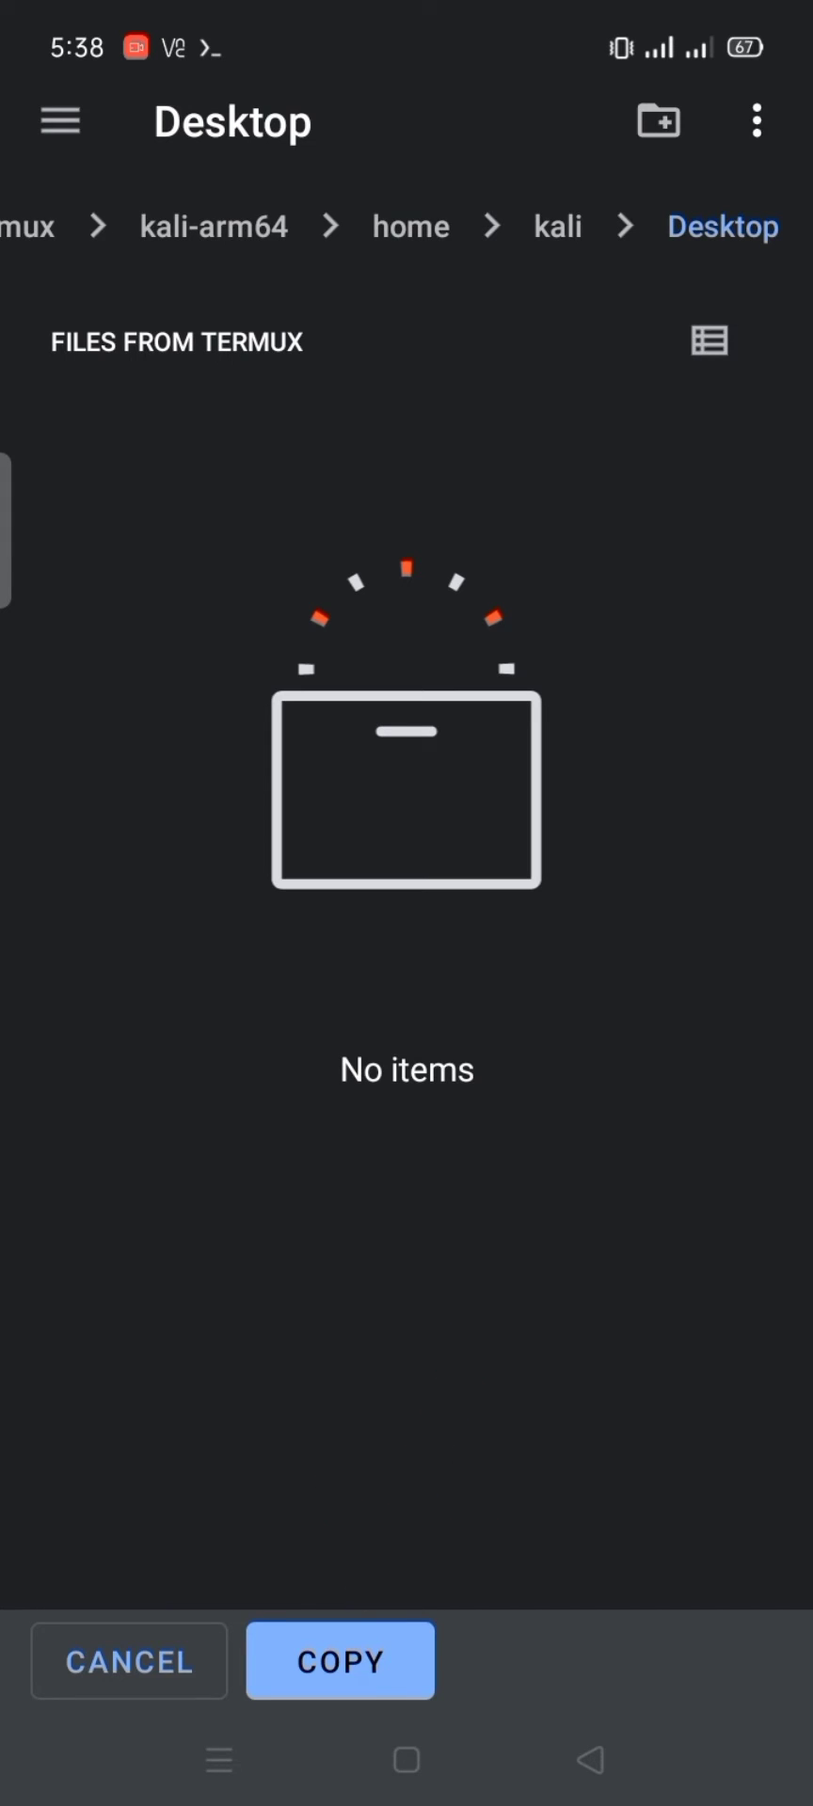
pyautogui.click(340, 1661)
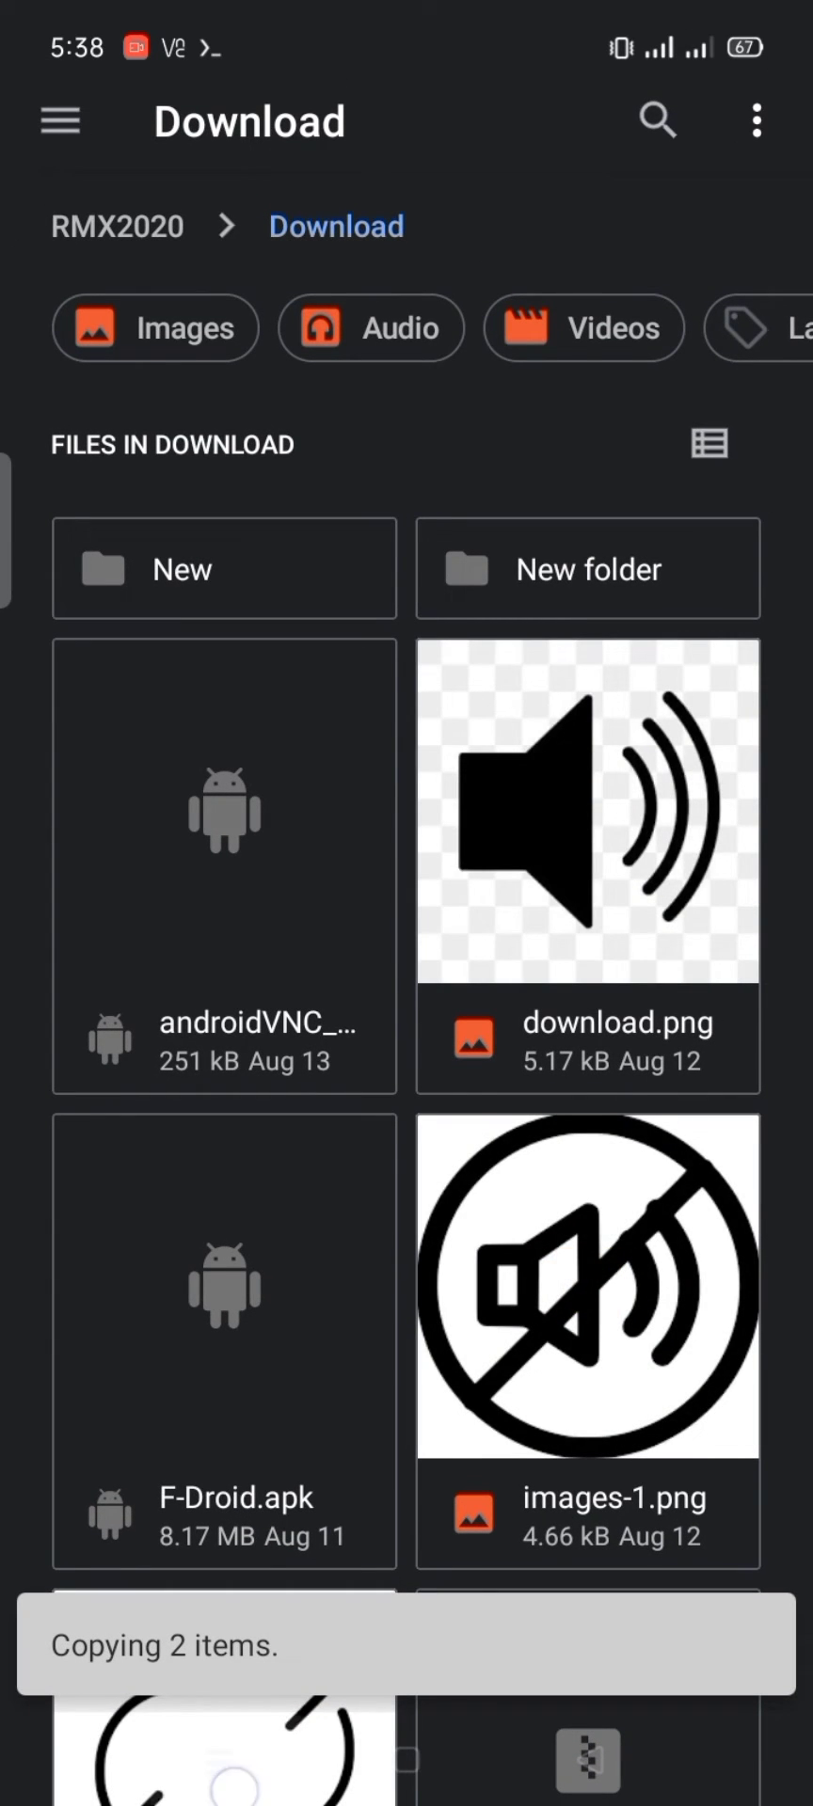